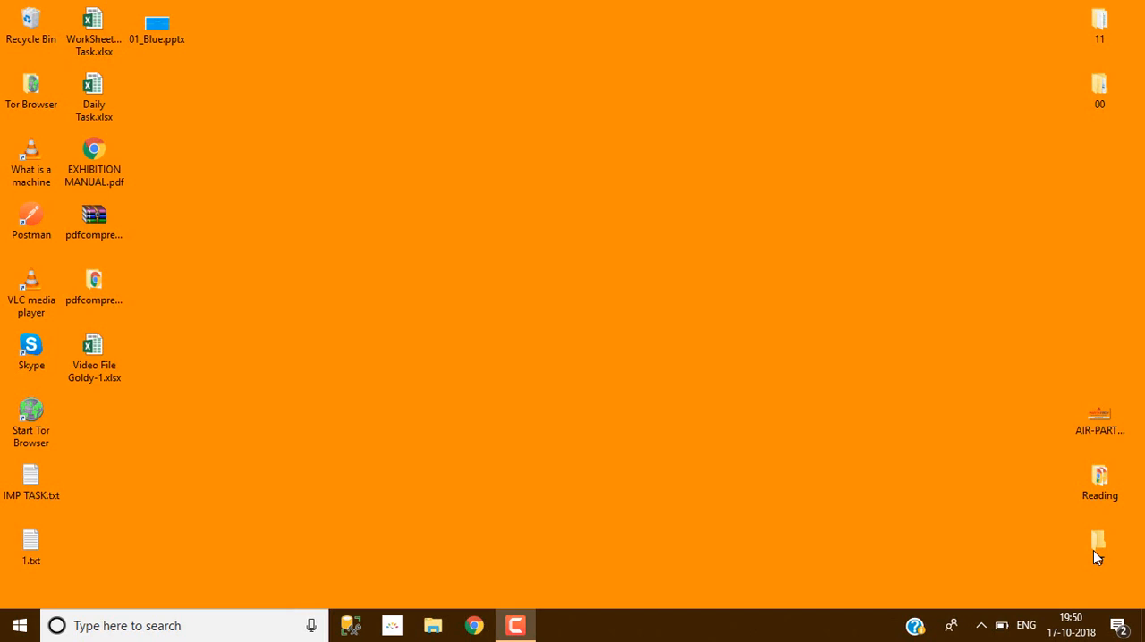
- Open 01_Blue.pptx from the desktop in PowerPoint
left_click(157, 23)
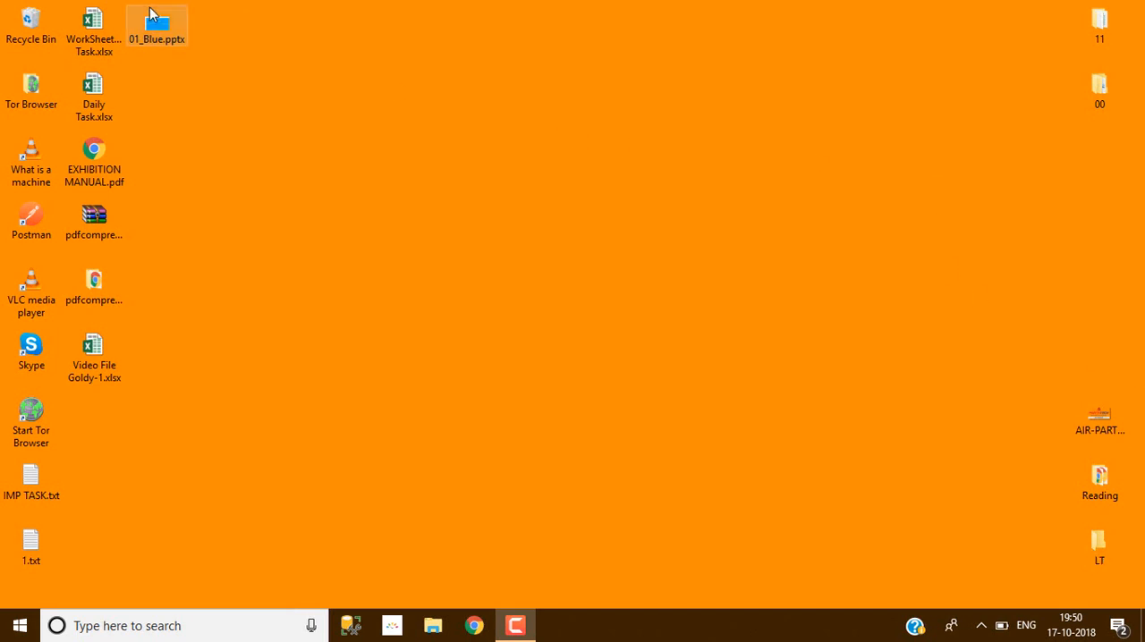
mouse_move(161, 27)
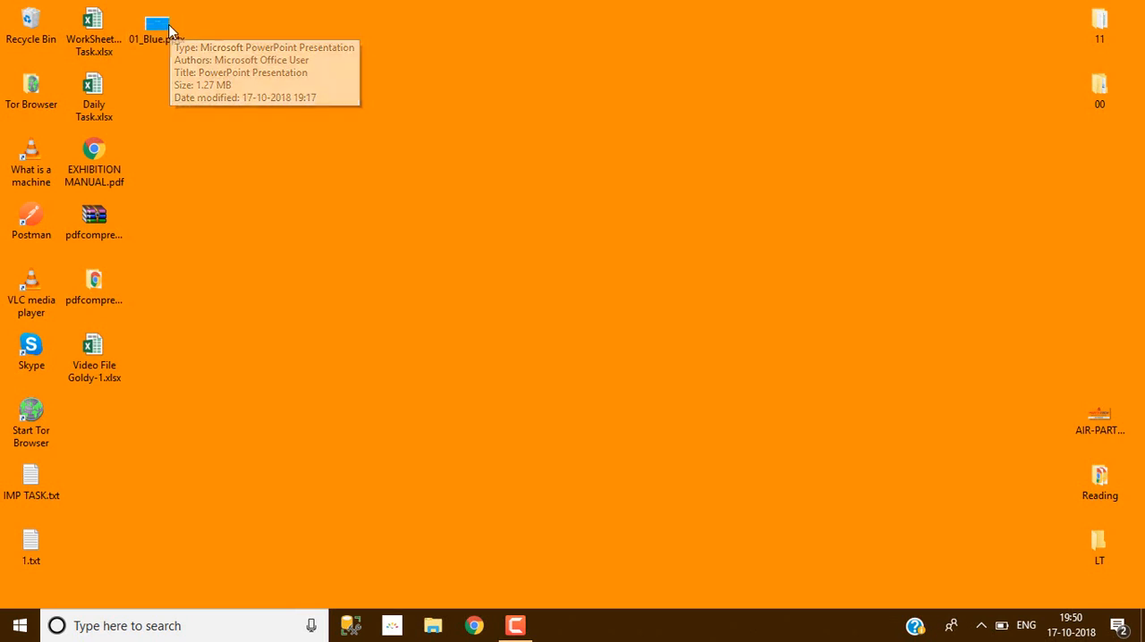
double_click(157, 22)
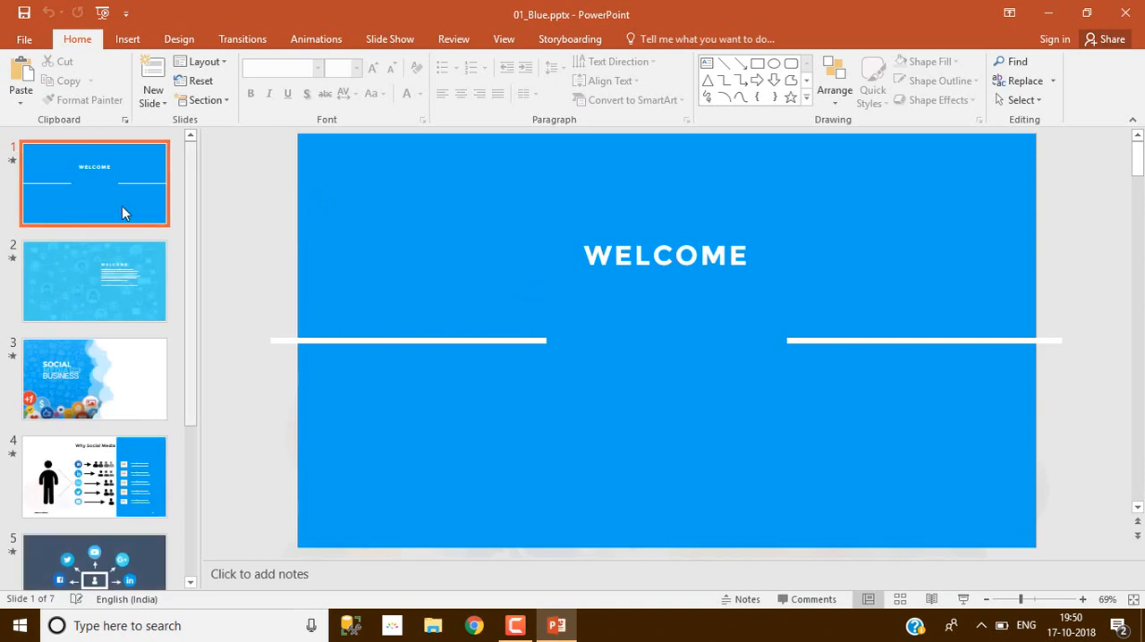
- Show the Info backstage page for 01_Blue (1.27MB, 7 slides)
scroll("down", 3)
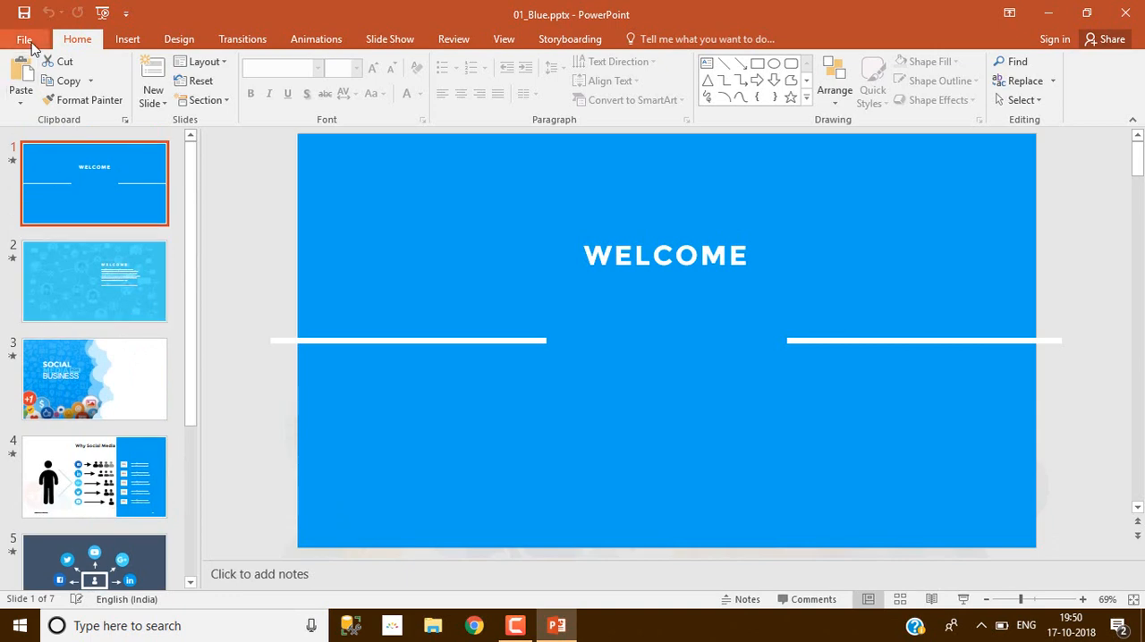
left_click(24, 38)
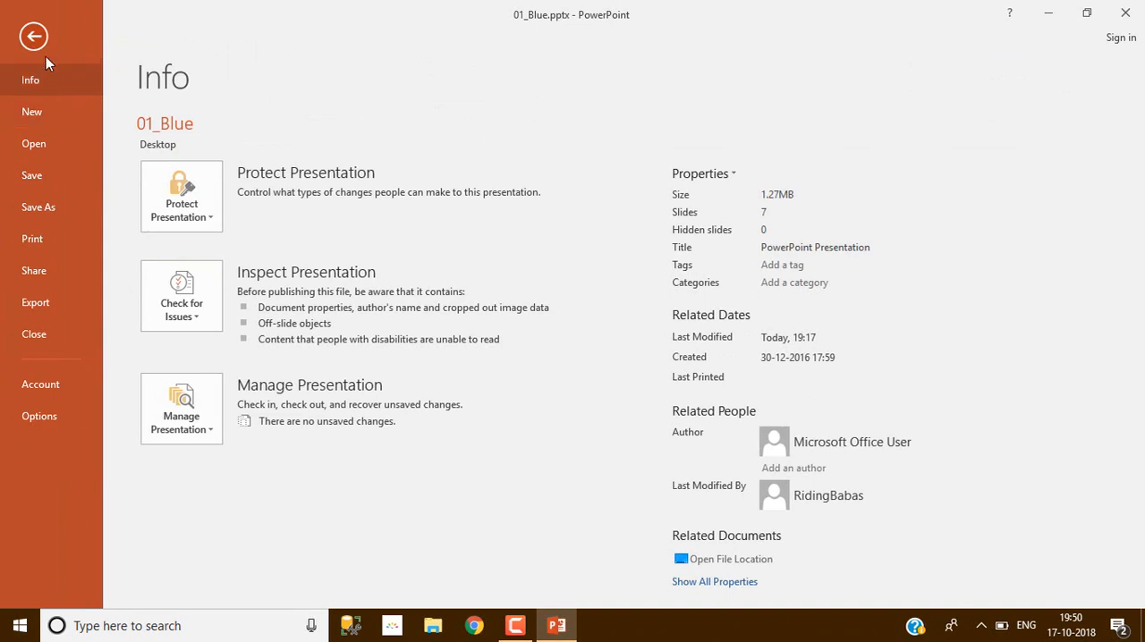
left_click(33, 36)
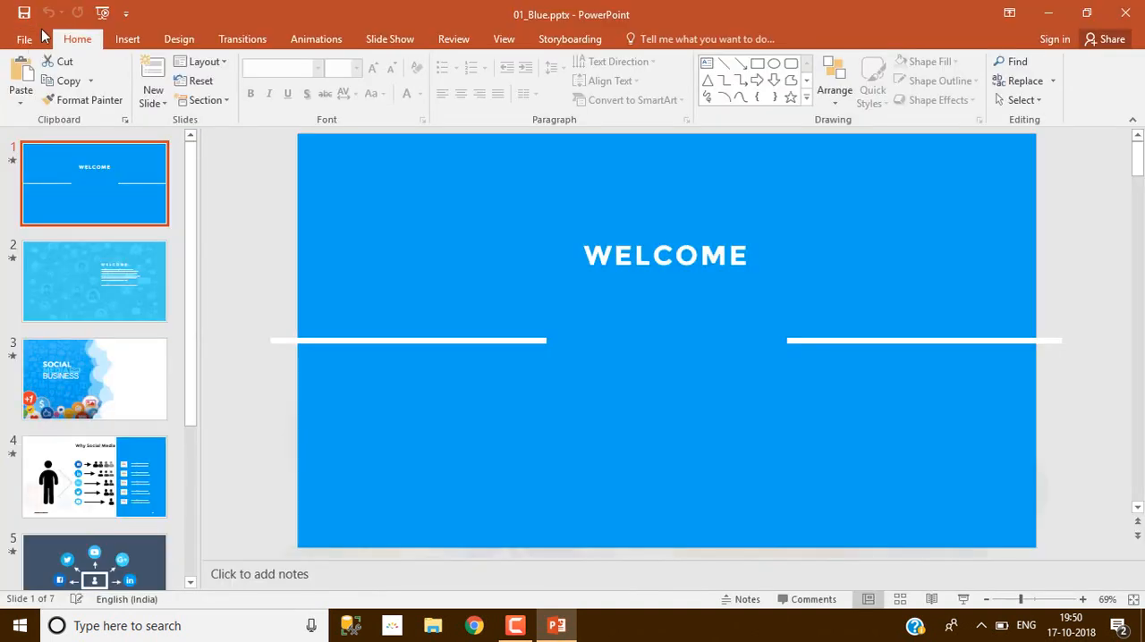
left_click(24, 38)
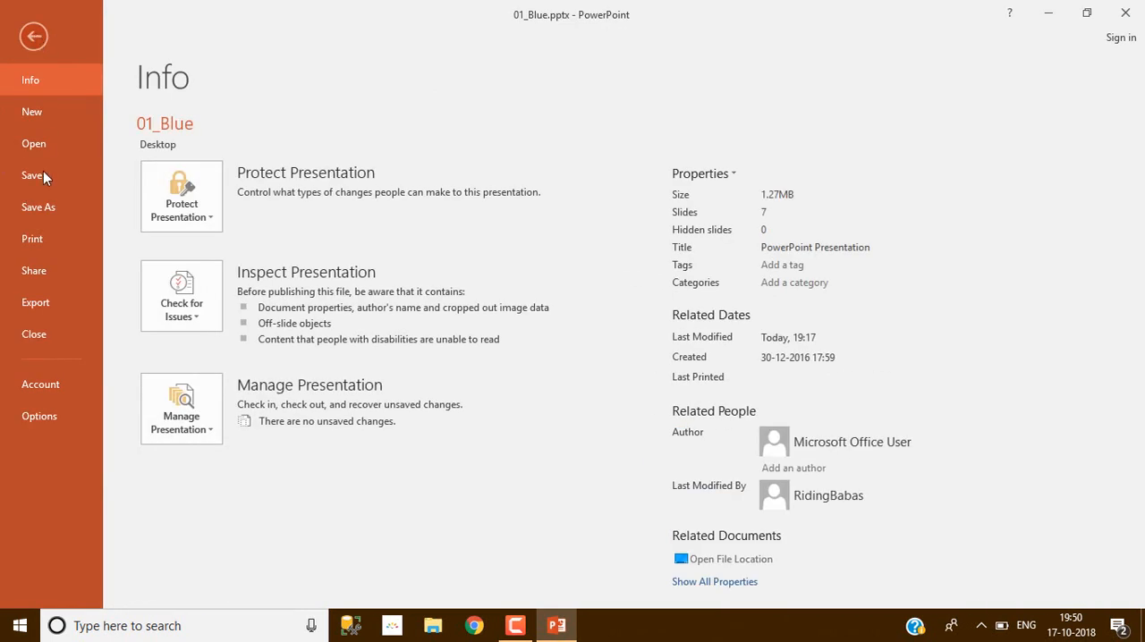
mouse_move(36, 309)
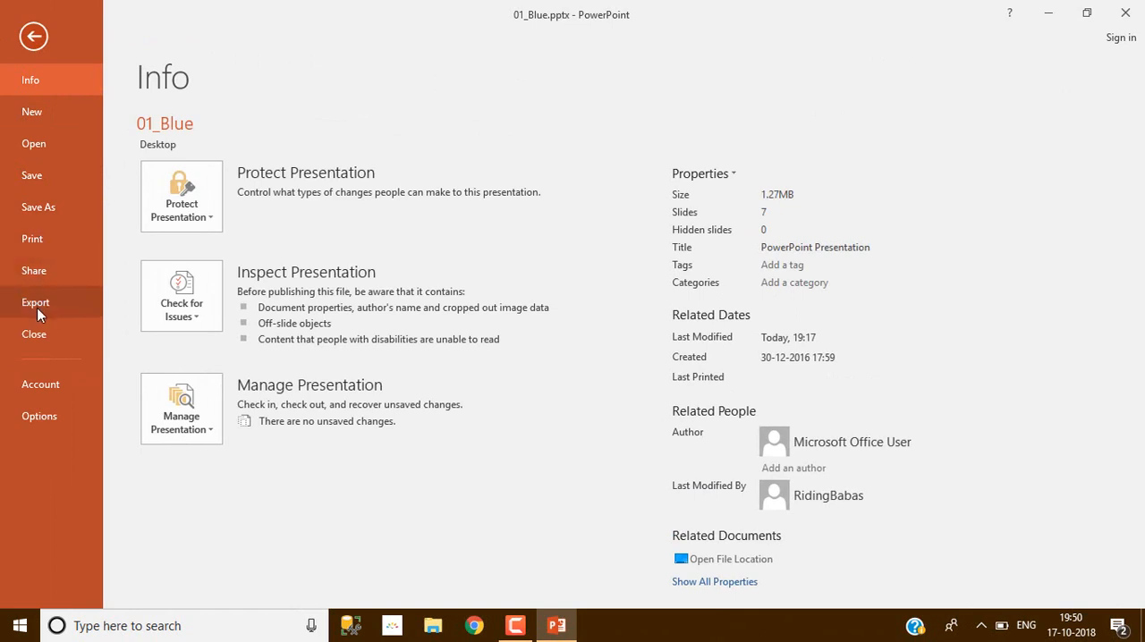
- Export the presentation as pdf1.pdf to the Desktop via Create PDF/XPS
left_click(36, 303)
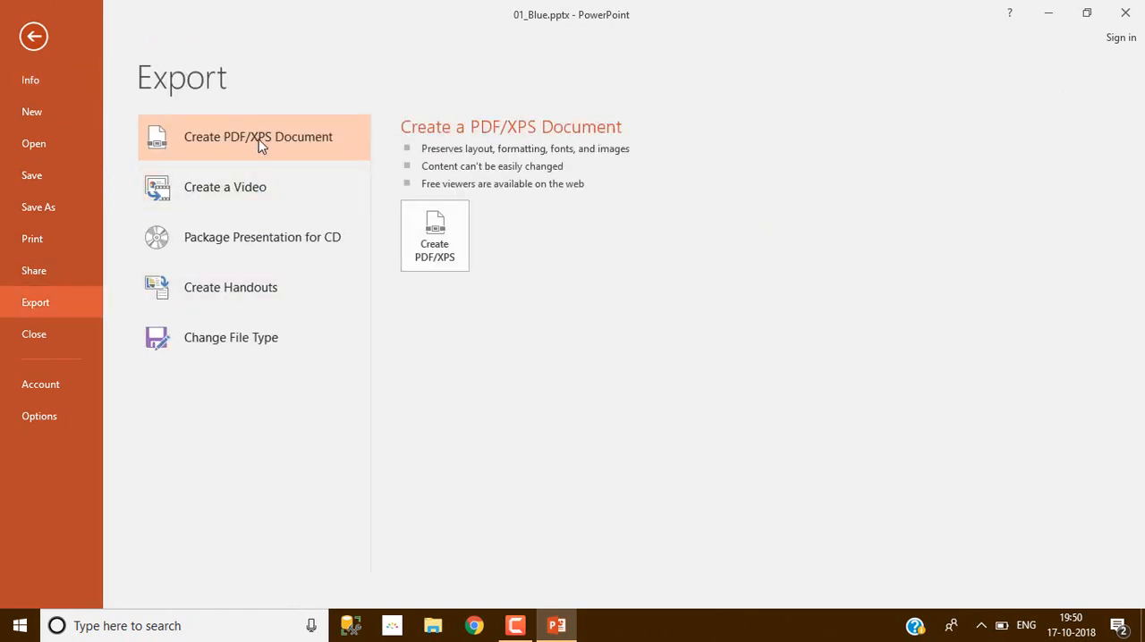
mouse_move(266, 146)
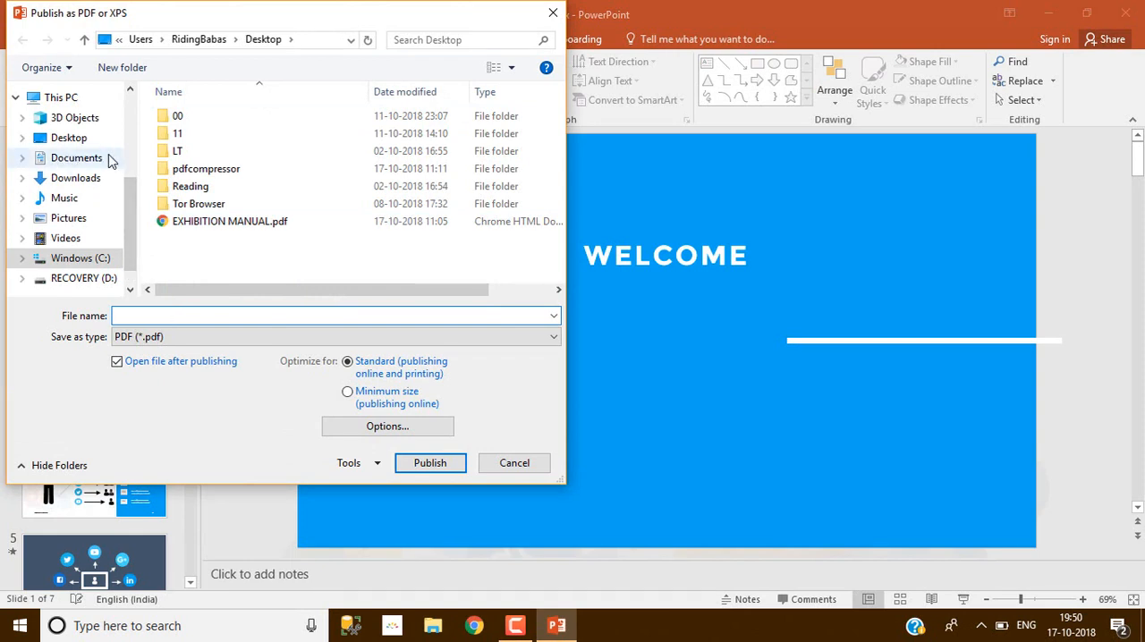
type("p")
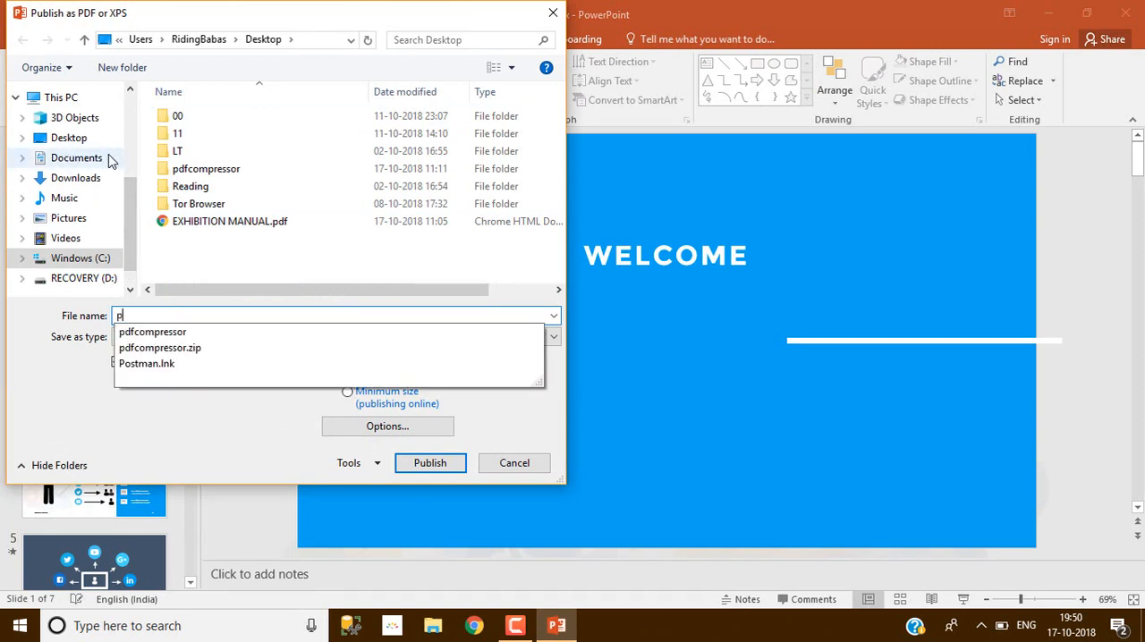
type("df1")
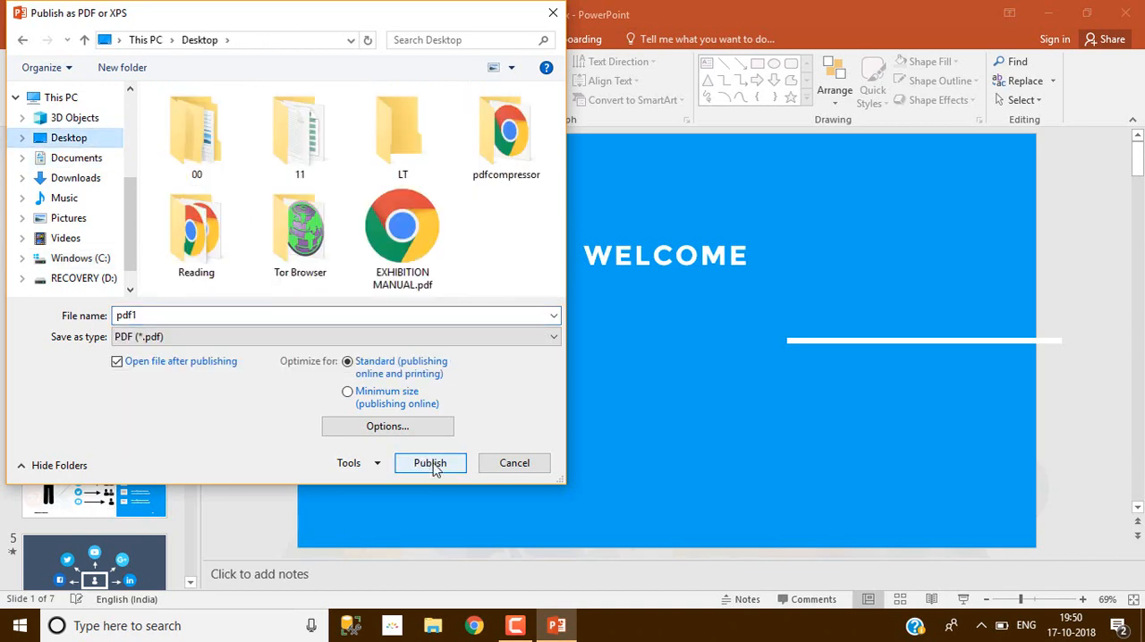
left_click(429, 463)
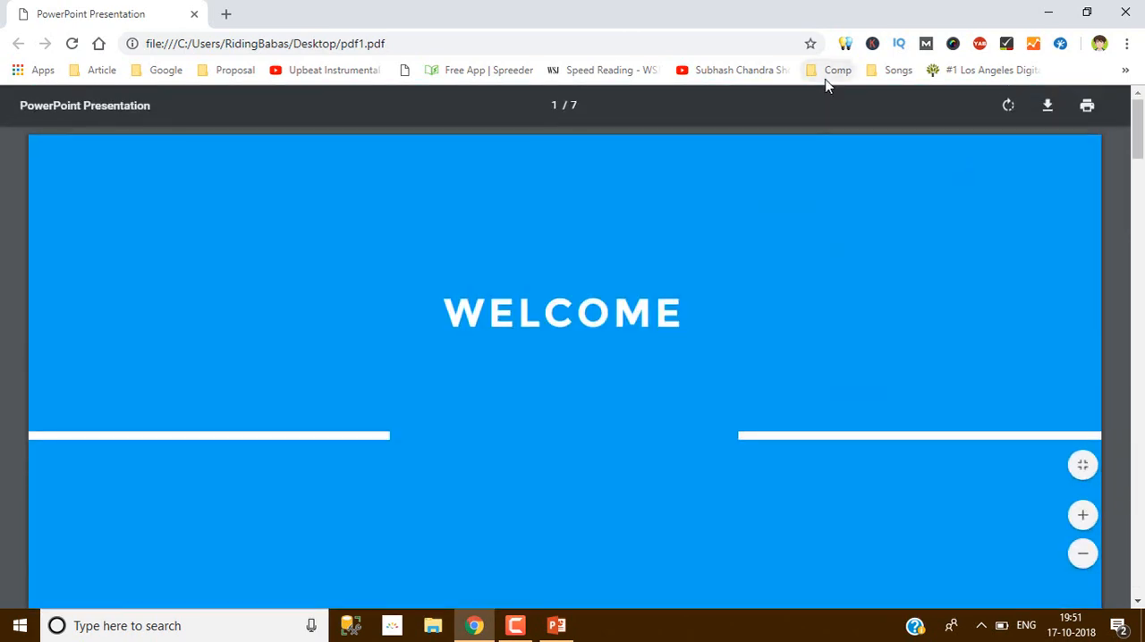
- Return from Chrome's pdf1.pdf view to PowerPoint via the taskbar
left_click(556, 626)
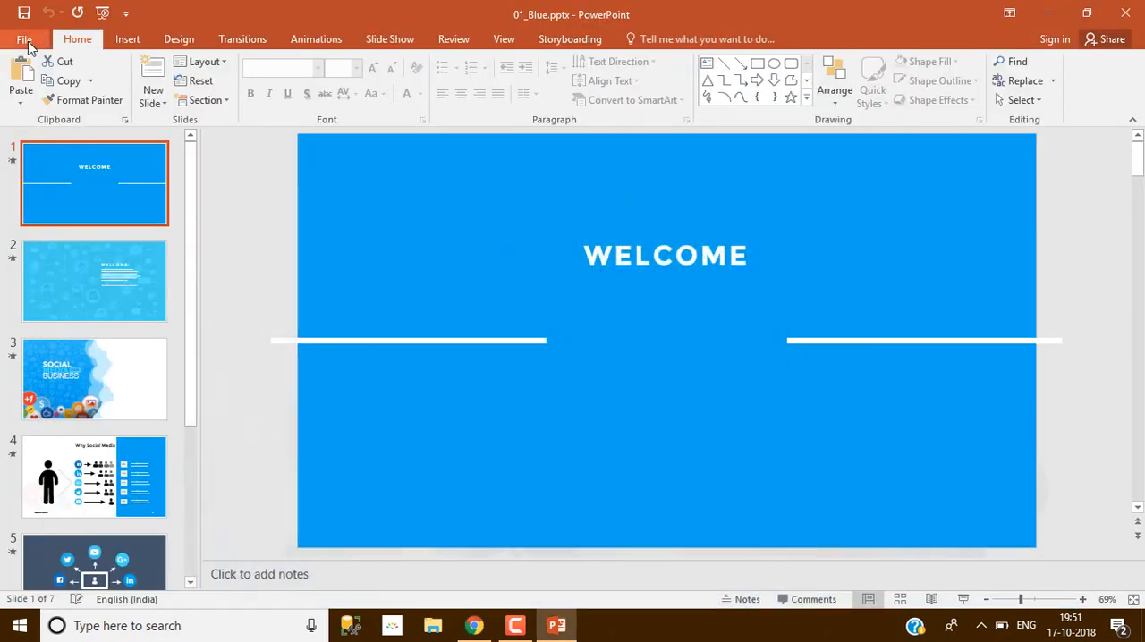
- Open the Save As dialog for 01_Blue.pptx in the Desktop folder
left_click(24, 39)
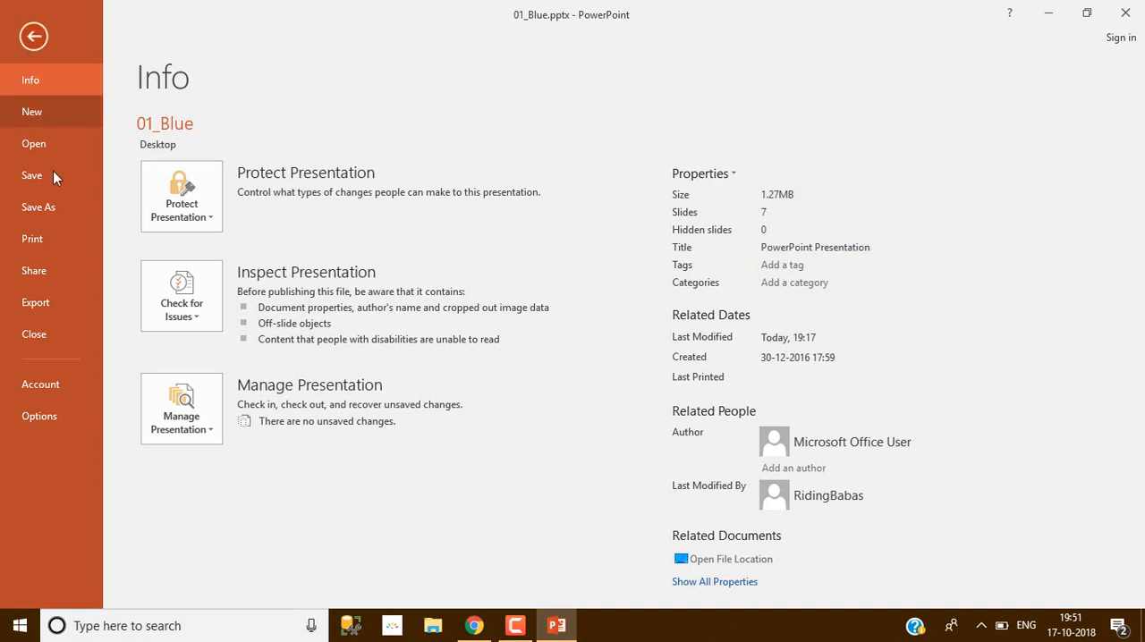
left_click(39, 206)
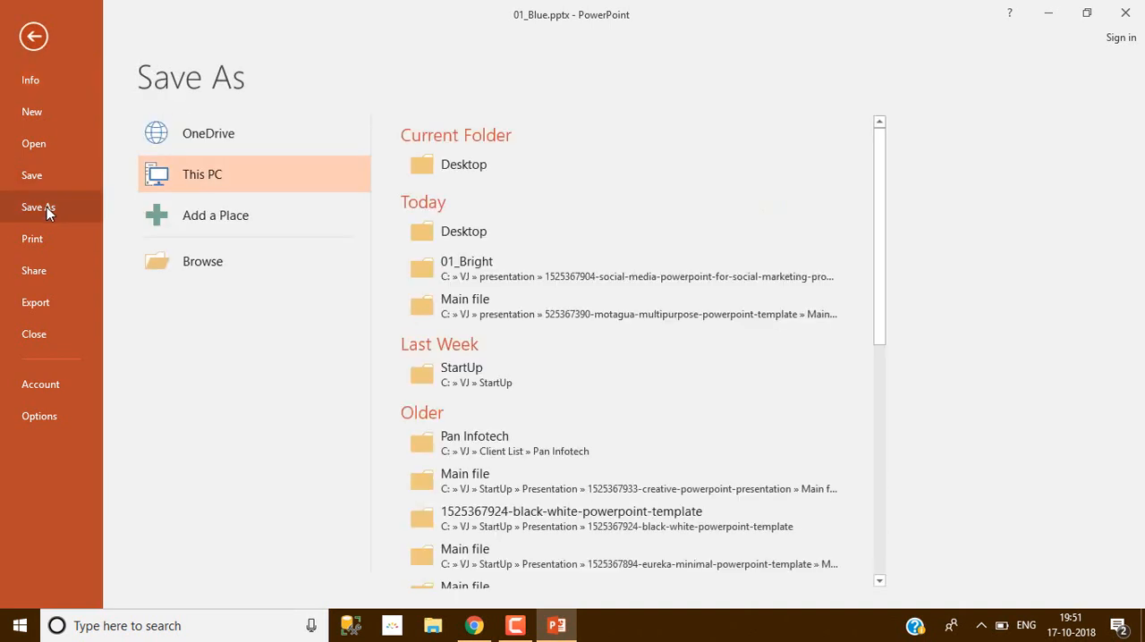
mouse_move(463, 231)
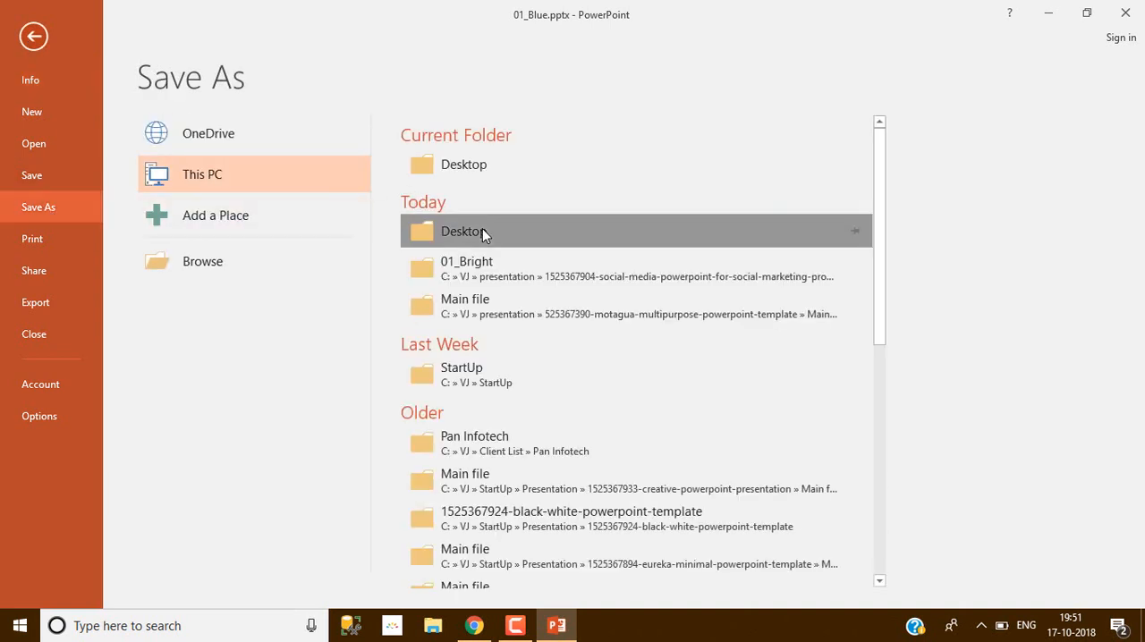
double_click(464, 231)
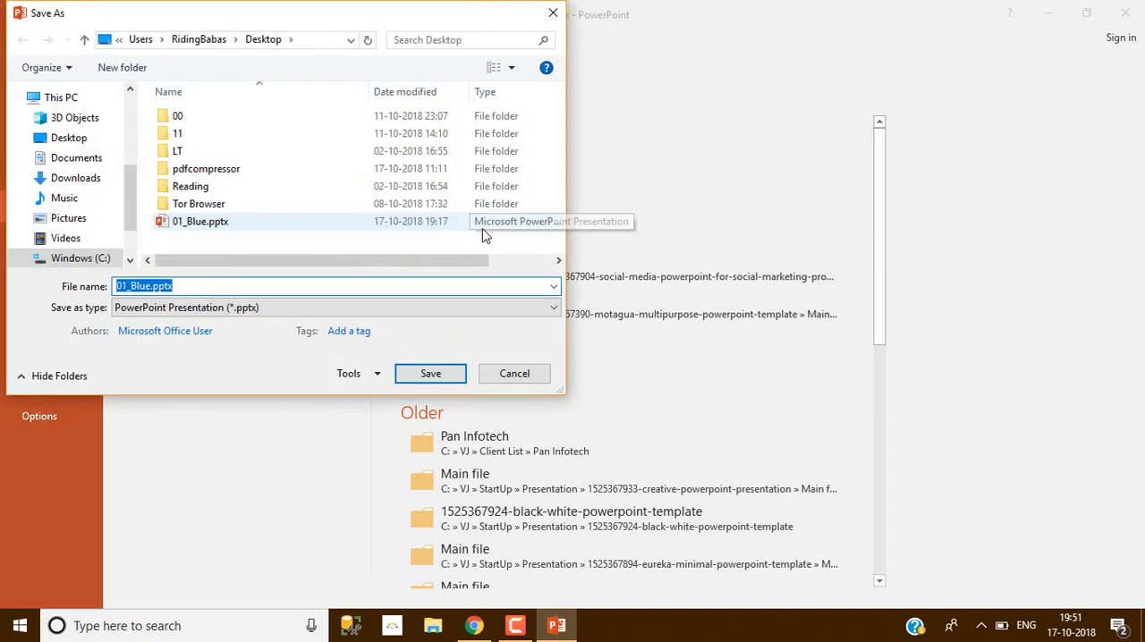
mouse_move(353, 259)
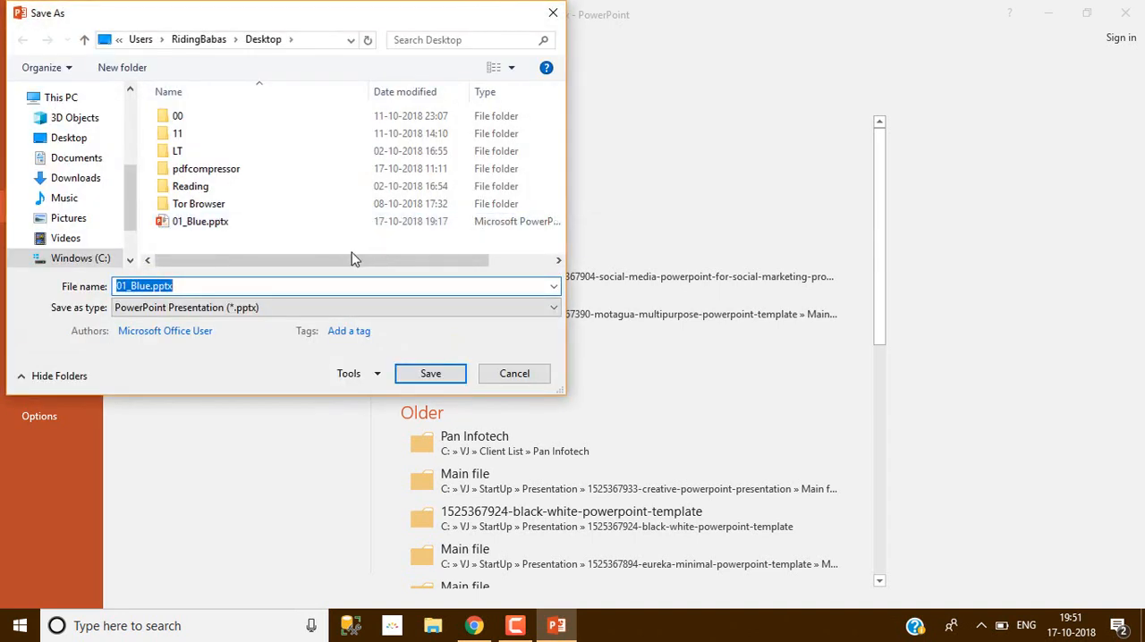
- Save the presentation to the Desktop as pdf2 with type PDF (*.pdf)
key("Delete")
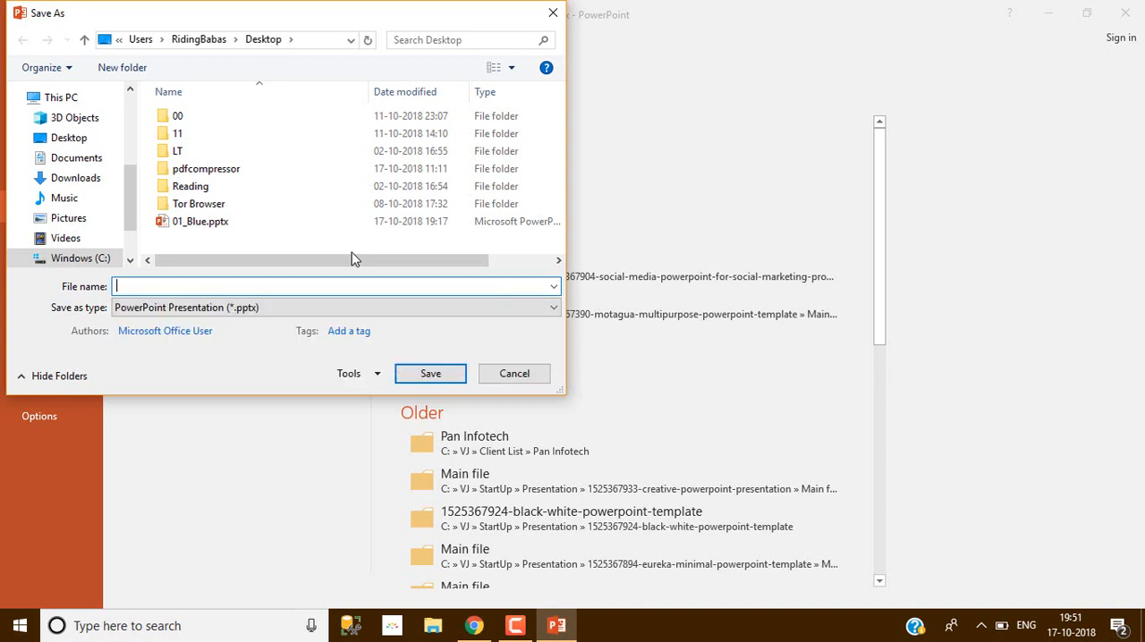
type("pdf2")
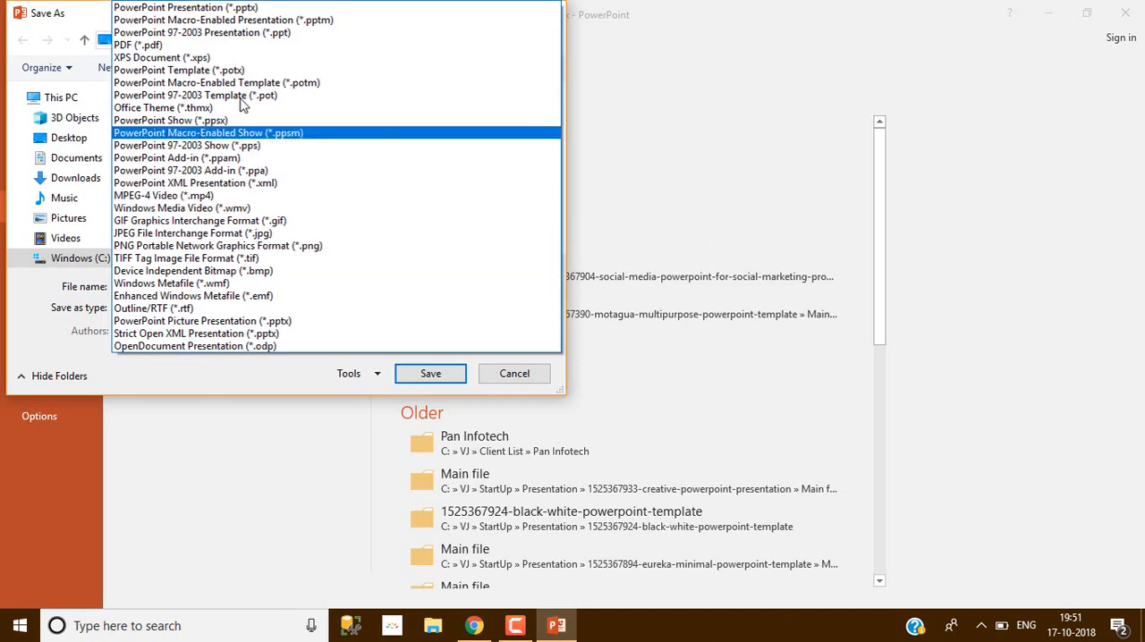
left_click(137, 44)
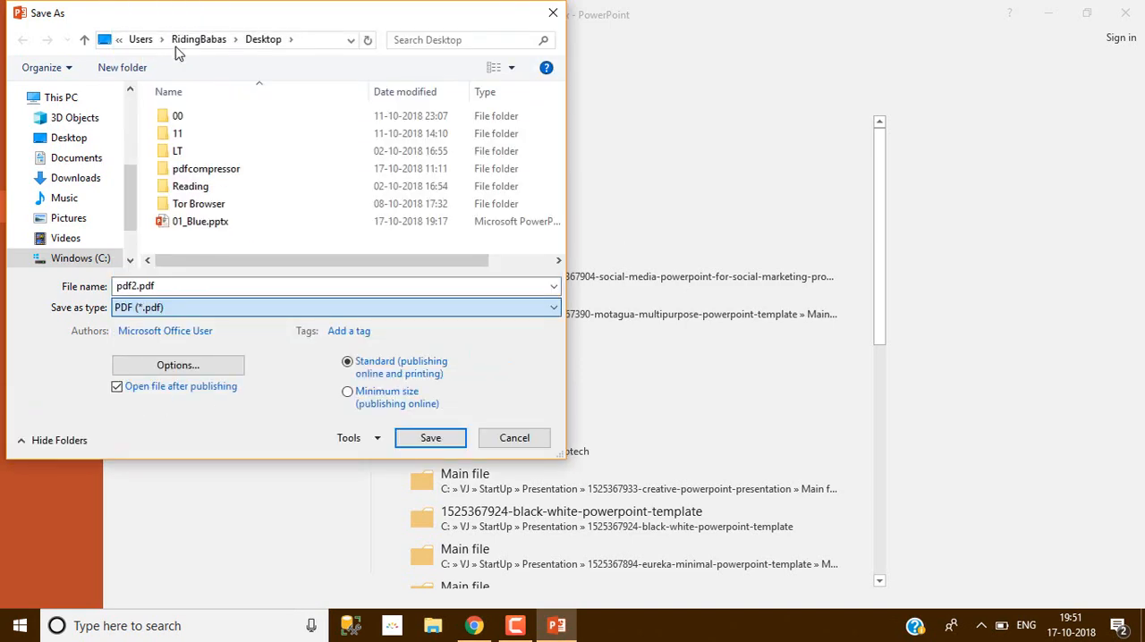
left_click(69, 136)
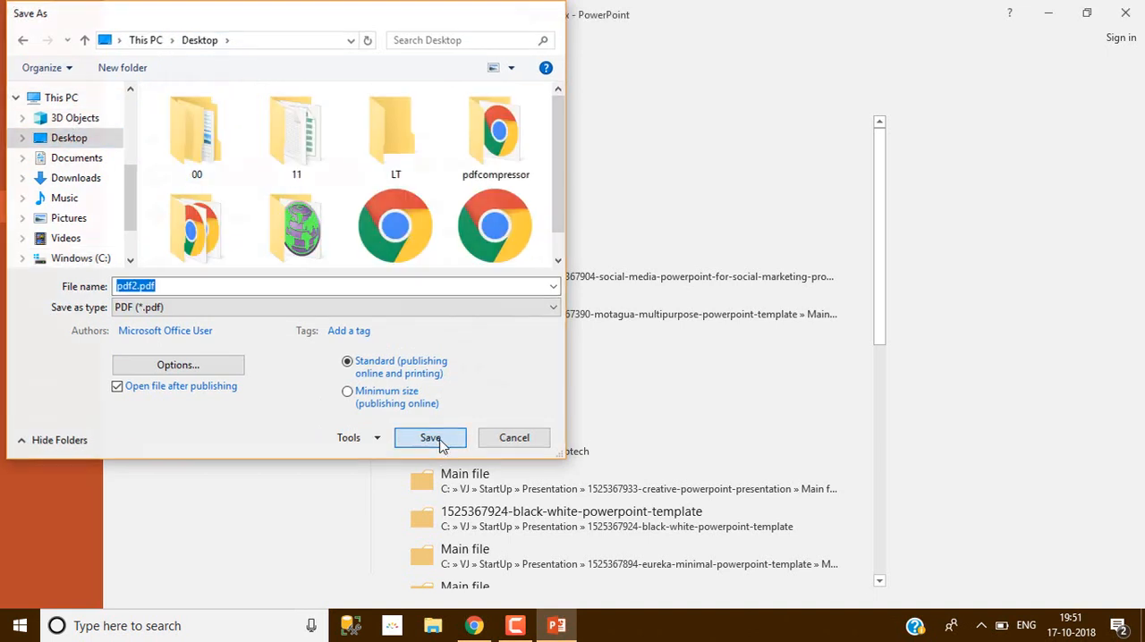
left_click(429, 437)
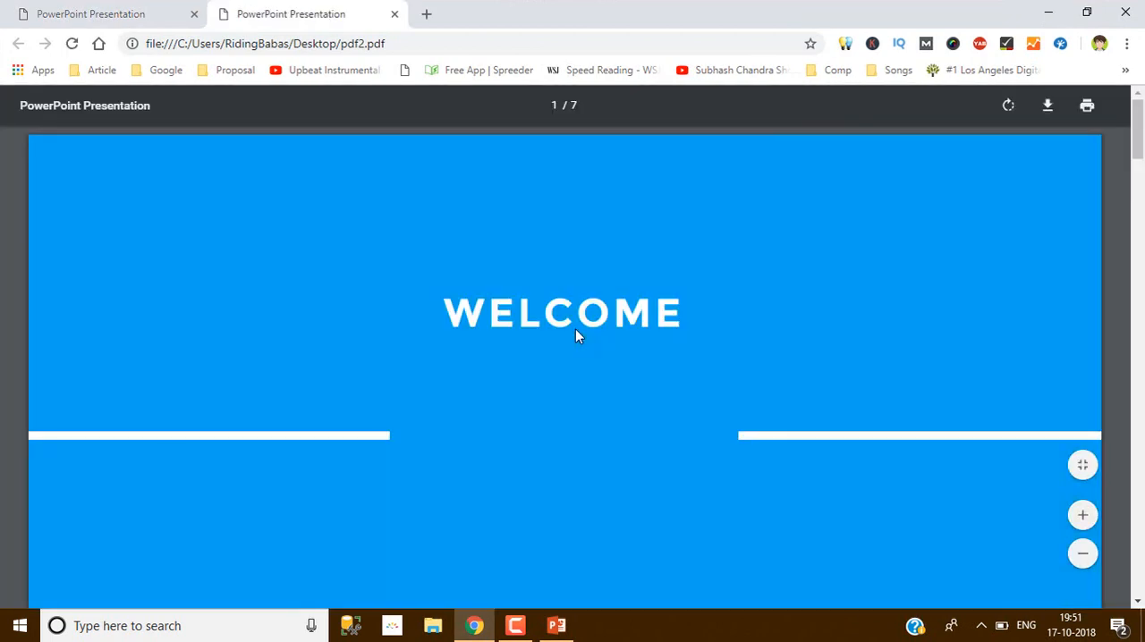
- Scroll pdf2.pdf in Chrome down to the final 'Have Any Question' slide
scroll("down", 3)
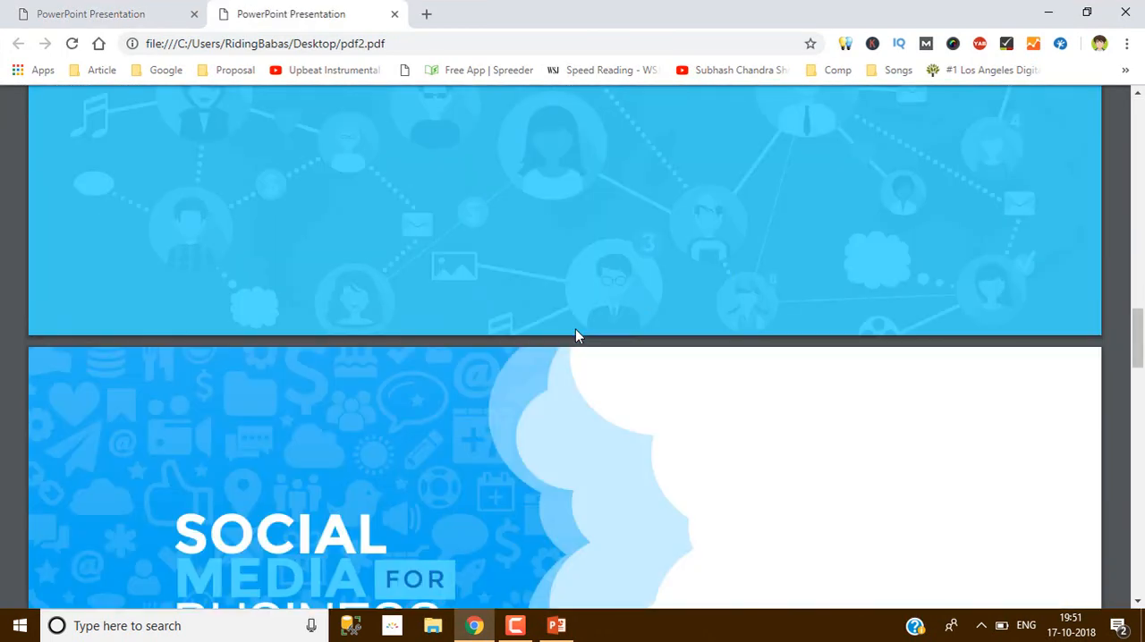
scroll("down", 3)
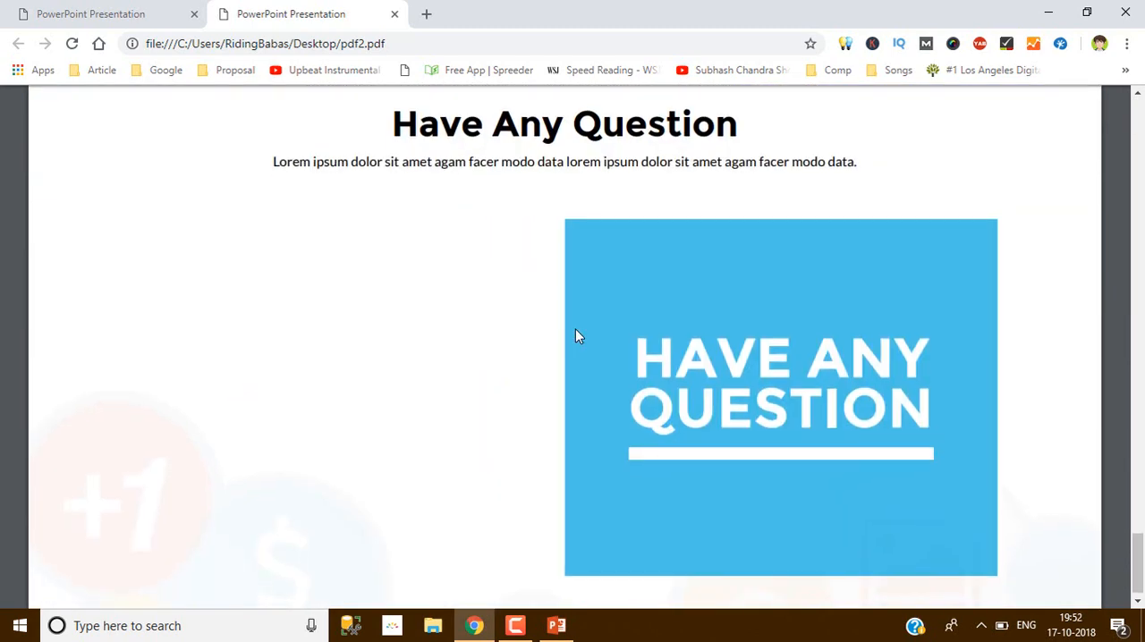